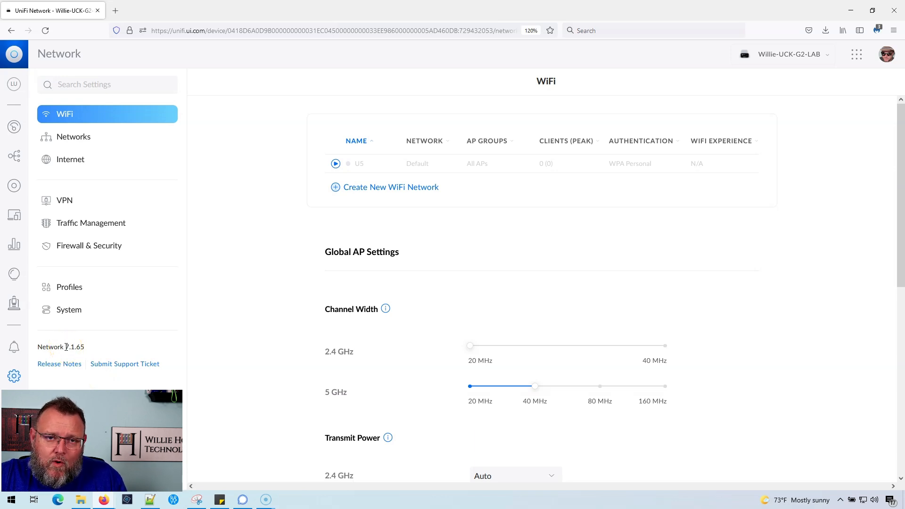
pyautogui.moveTo(14, 186)
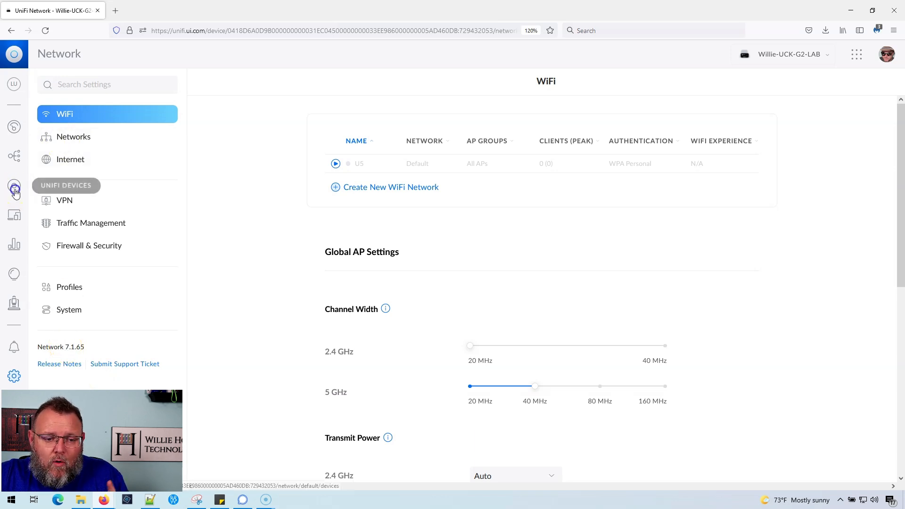
# - Show the site's UniFi Devices list with all wired devices
pyautogui.click(15, 186)
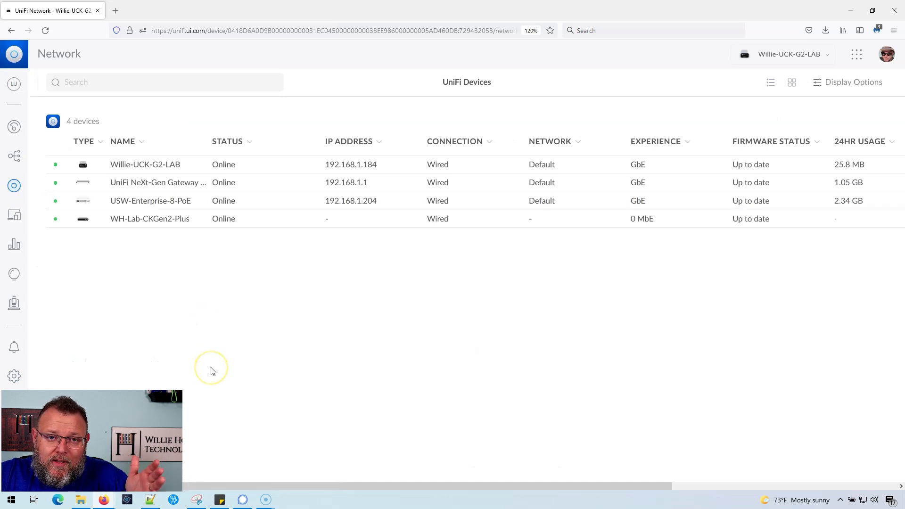
pyautogui.moveTo(95, 374)
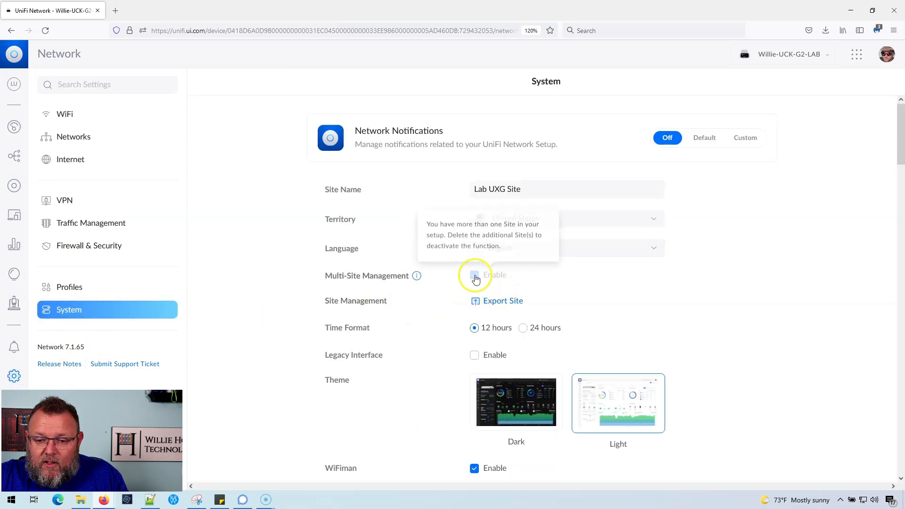
# - Enable Legacy Interface and confirm deactivating the new user interface
pyautogui.click(474, 355)
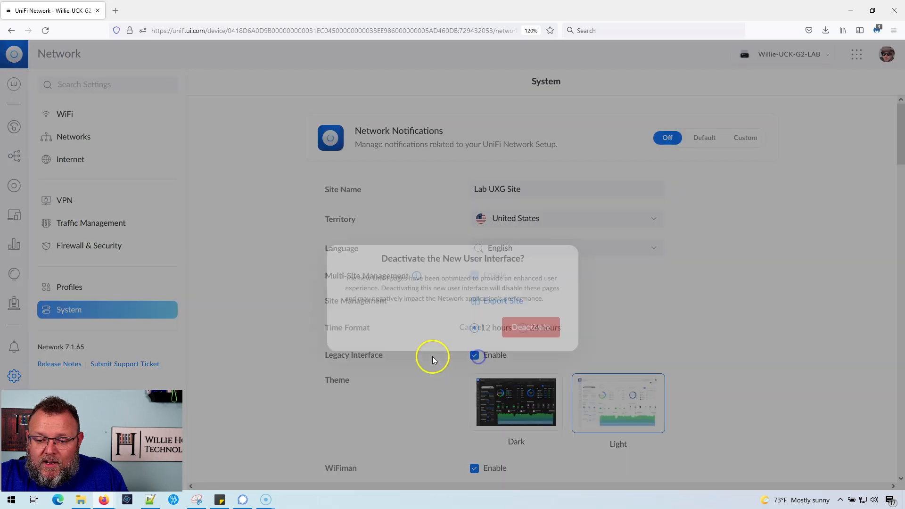
pyautogui.click(530, 327)
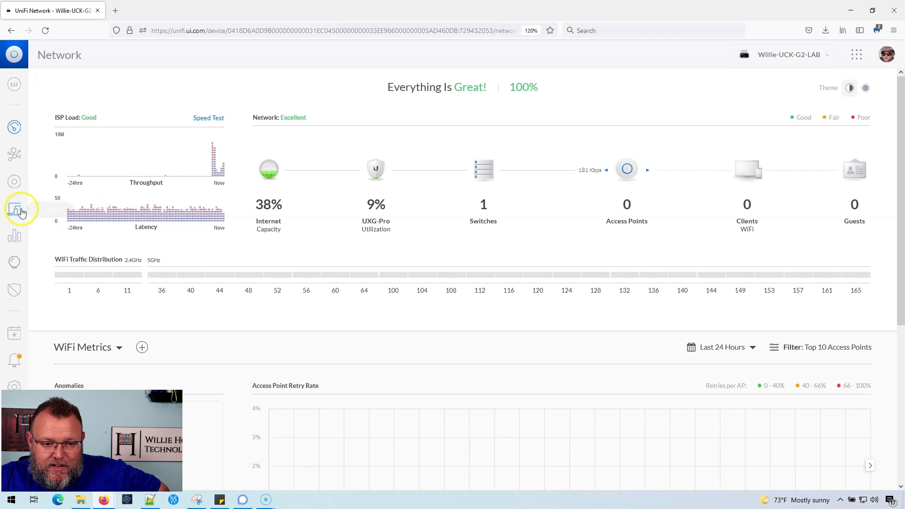
# - Show the legacy Devices page listing the UXG-Pro gateway and US8P switch
pyautogui.click(15, 208)
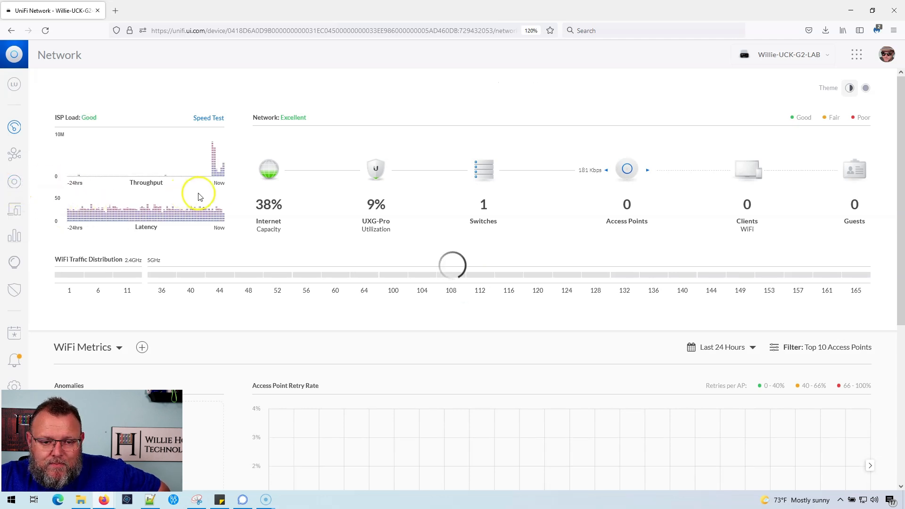
pyautogui.click(14, 181)
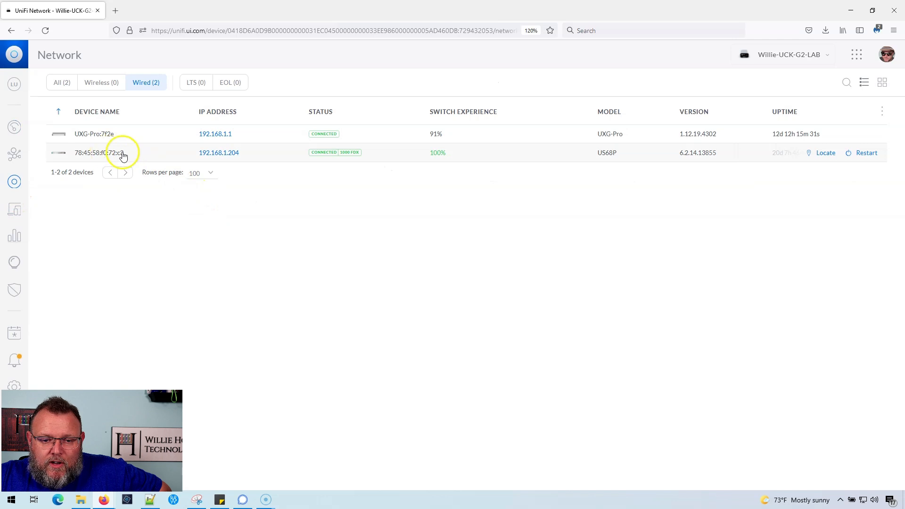
pyautogui.moveTo(106, 106)
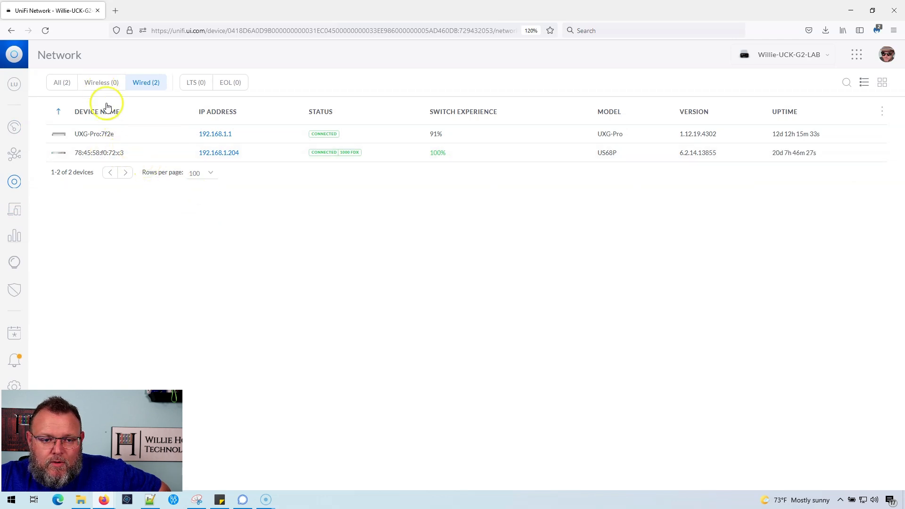
pyautogui.moveTo(107, 163)
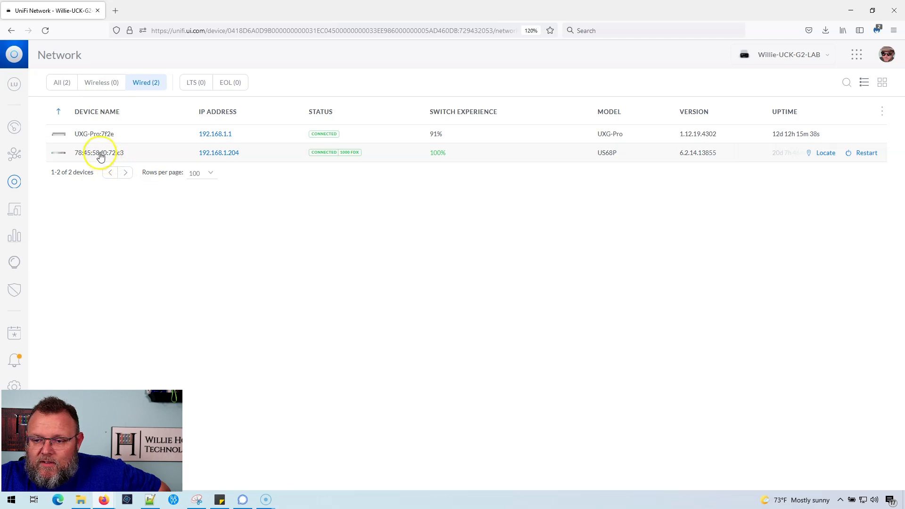
# - Start a debug terminal on the 78:45:58:f0:72:c3 switch from its Tools panel, then close it
pyautogui.click(99, 152)
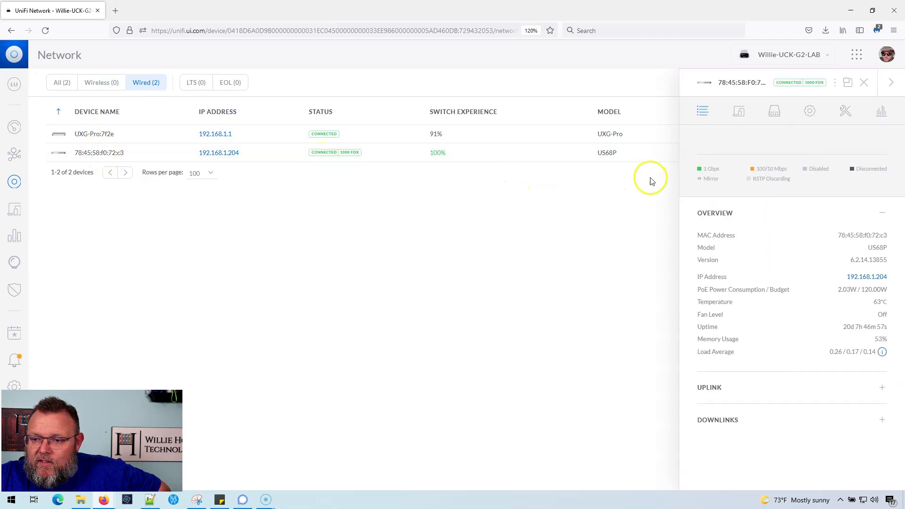
pyautogui.click(844, 111)
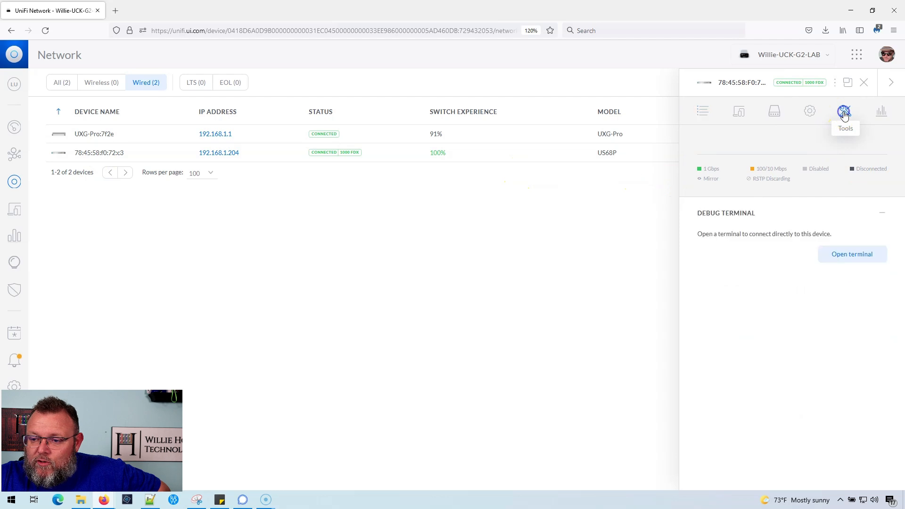
pyautogui.click(852, 254)
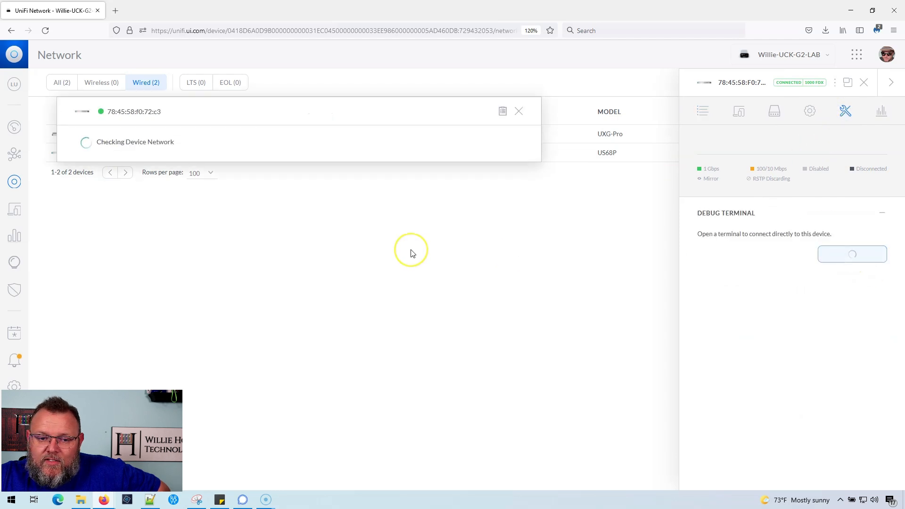
pyautogui.moveTo(410, 251)
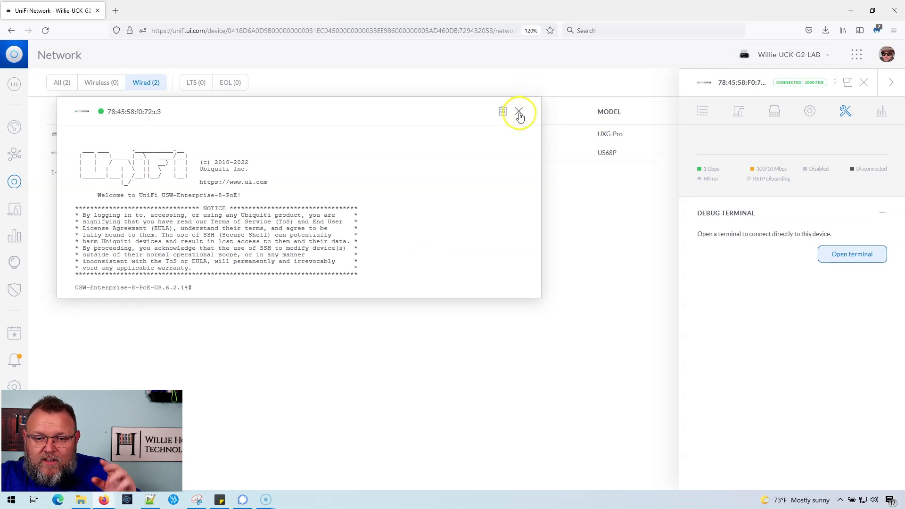
pyautogui.click(518, 111)
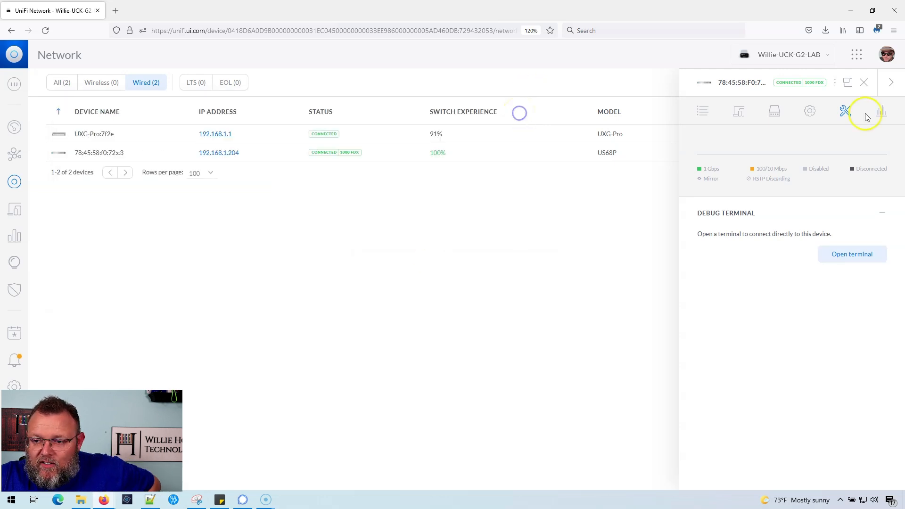
# - Re-enable New User Interface in Settings > User Interface and apply the changes
pyautogui.click(864, 82)
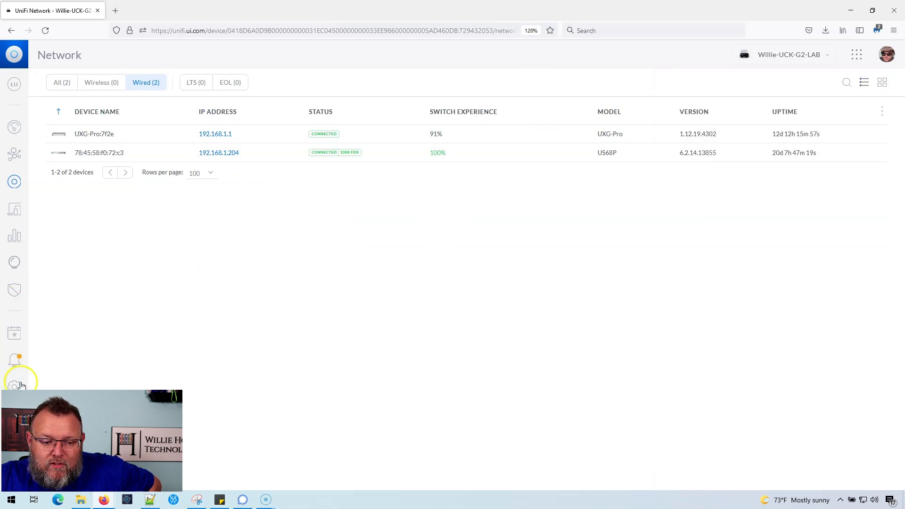
pyautogui.click(15, 386)
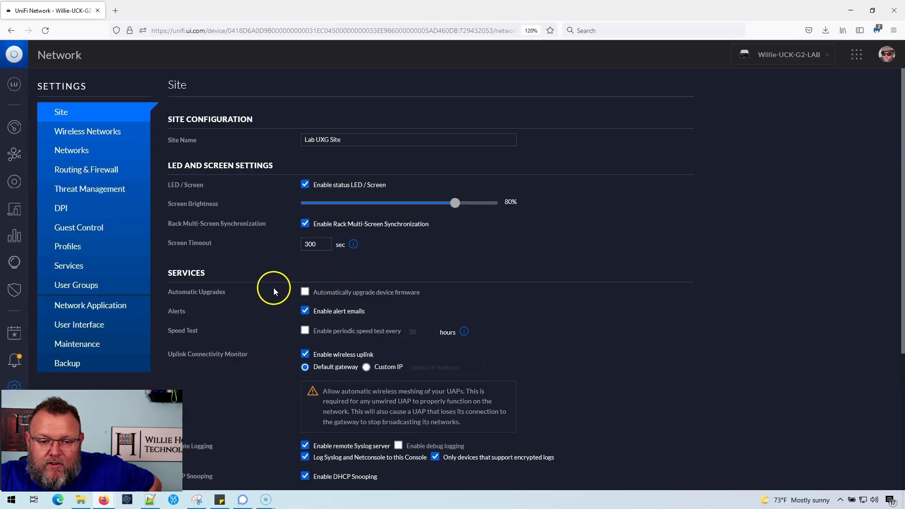
pyautogui.click(79, 325)
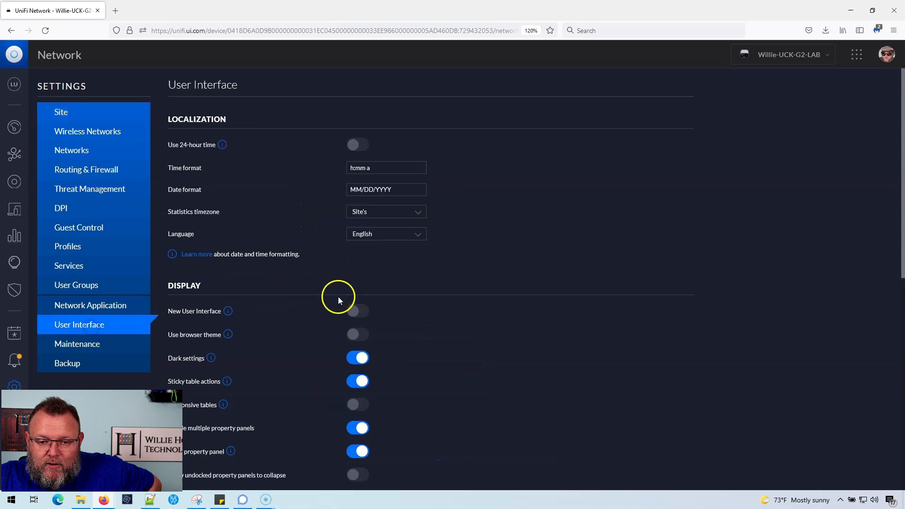
pyautogui.click(357, 311)
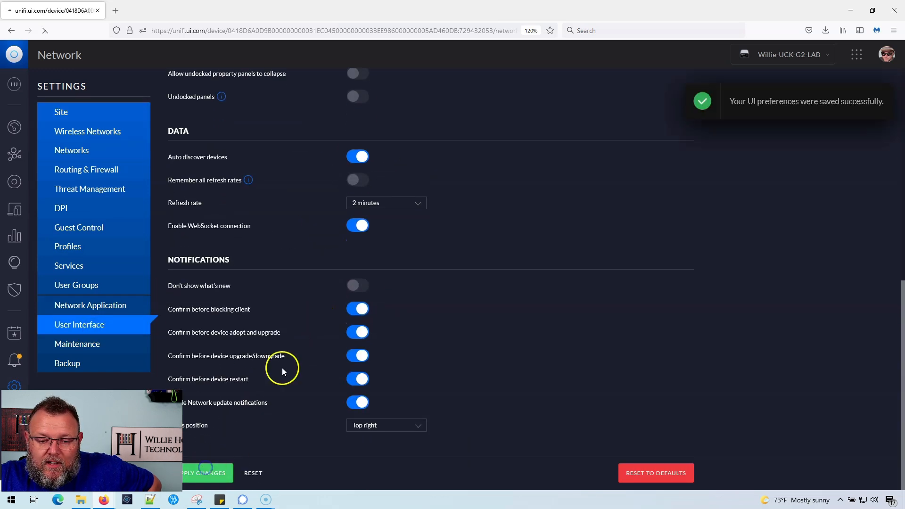
pyautogui.click(205, 472)
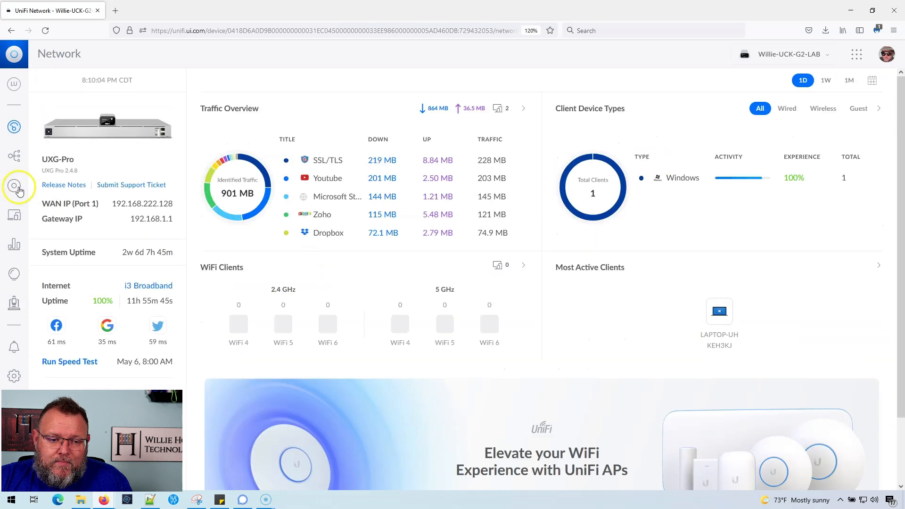
# - Show the USW-Enterprise-8-PoE switch's Settings panel from the UniFi Devices list
pyautogui.click(14, 186)
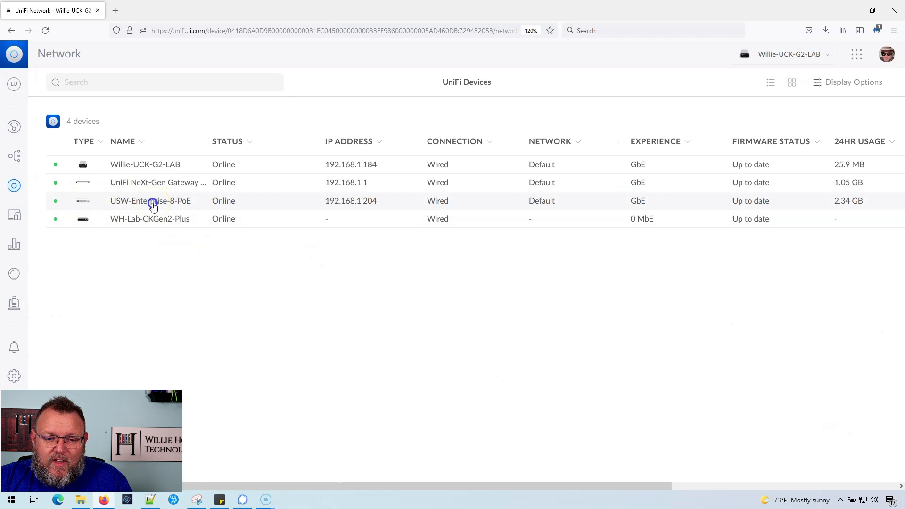
pyautogui.click(150, 199)
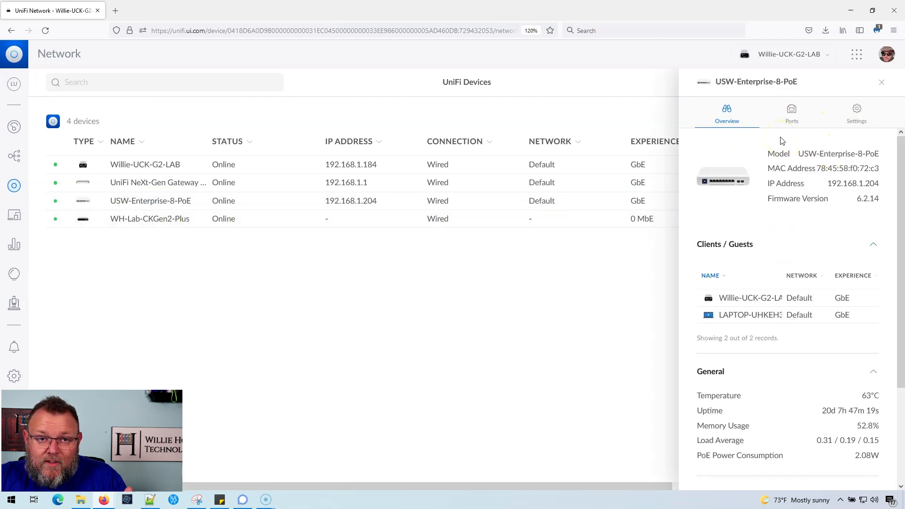
pyautogui.moveTo(856, 122)
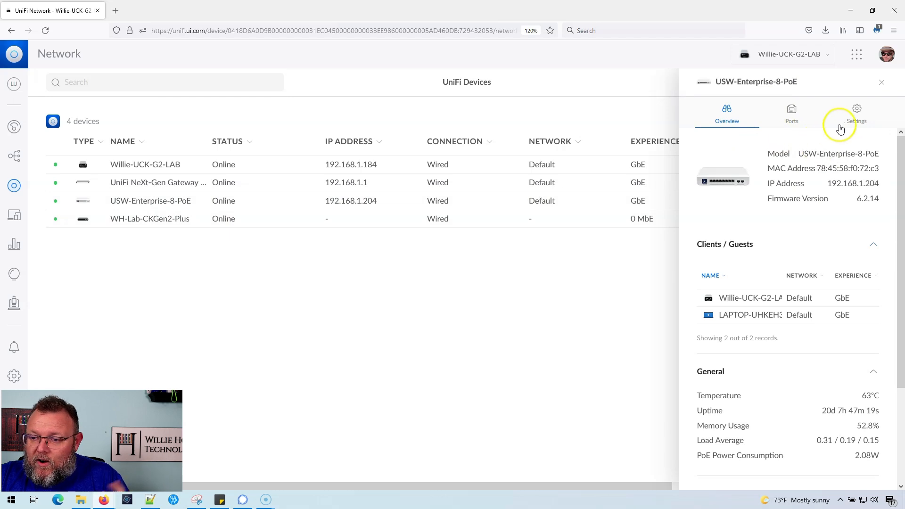
pyautogui.click(857, 112)
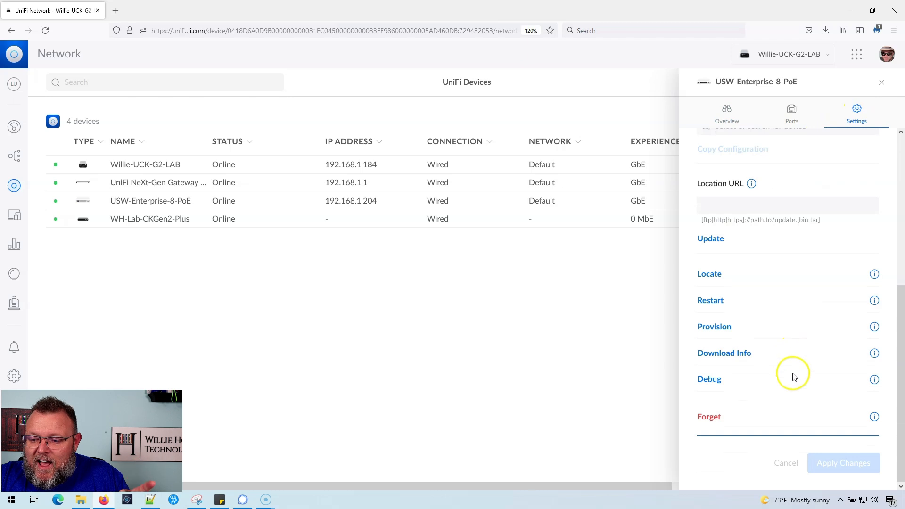
pyautogui.moveTo(710, 378)
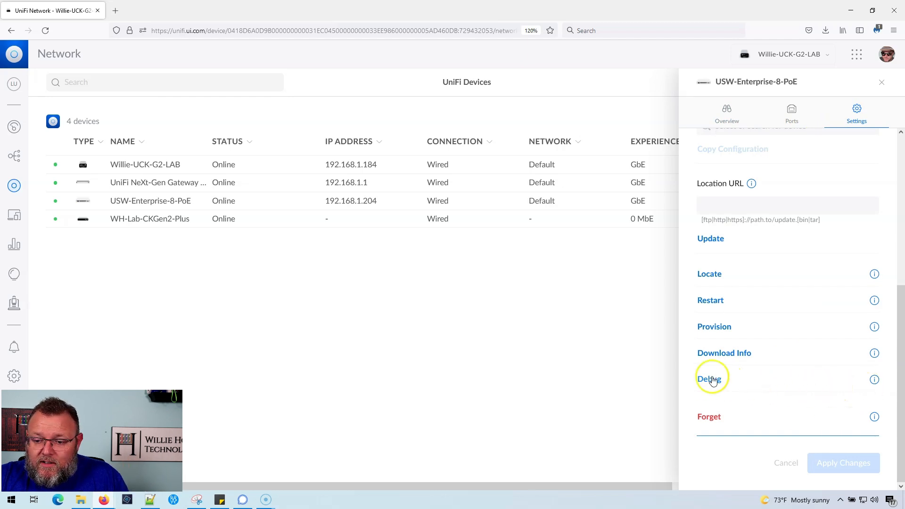
pyautogui.moveTo(874, 382)
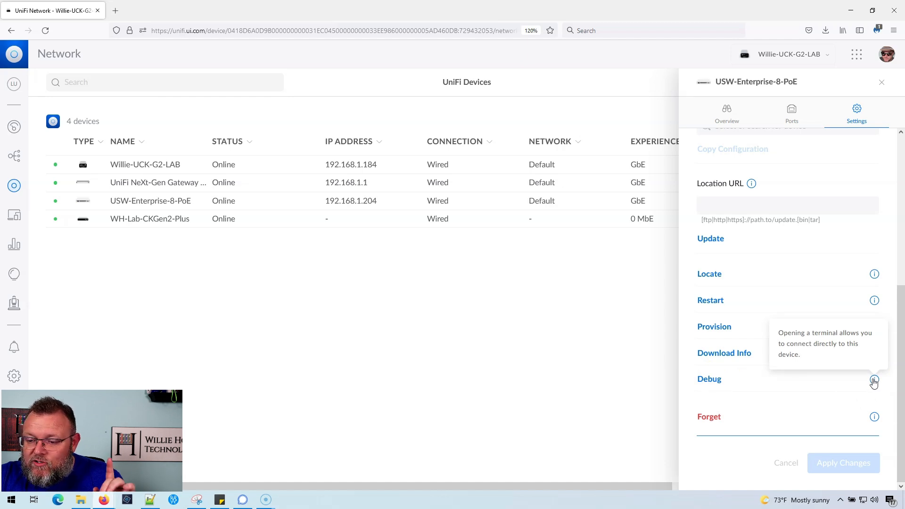
pyautogui.moveTo(714, 381)
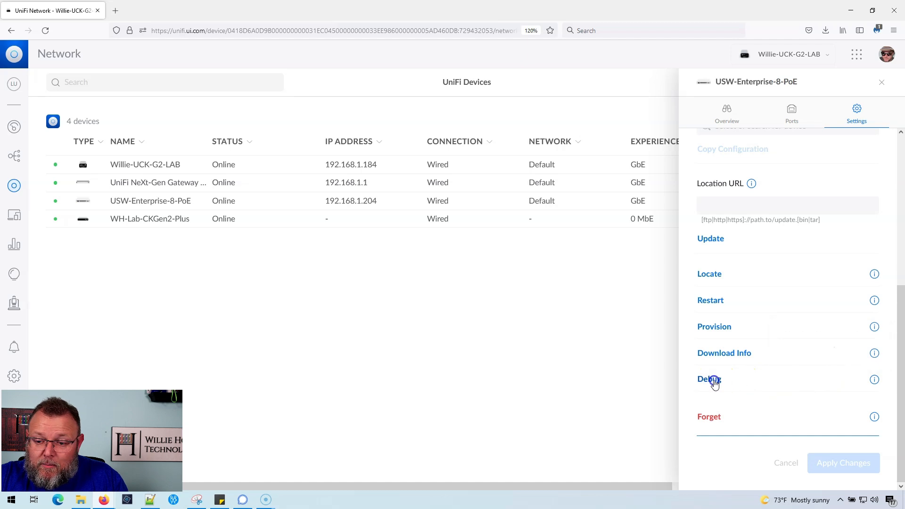
# - Start a debug terminal on the USW-Enterprise-8-PoE switch via its Debug action
pyautogui.click(709, 379)
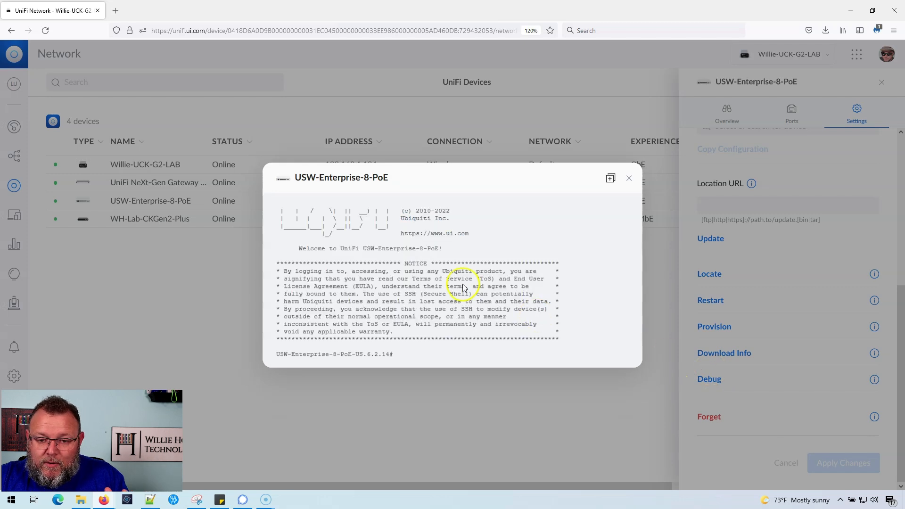
pyautogui.moveTo(464, 288)
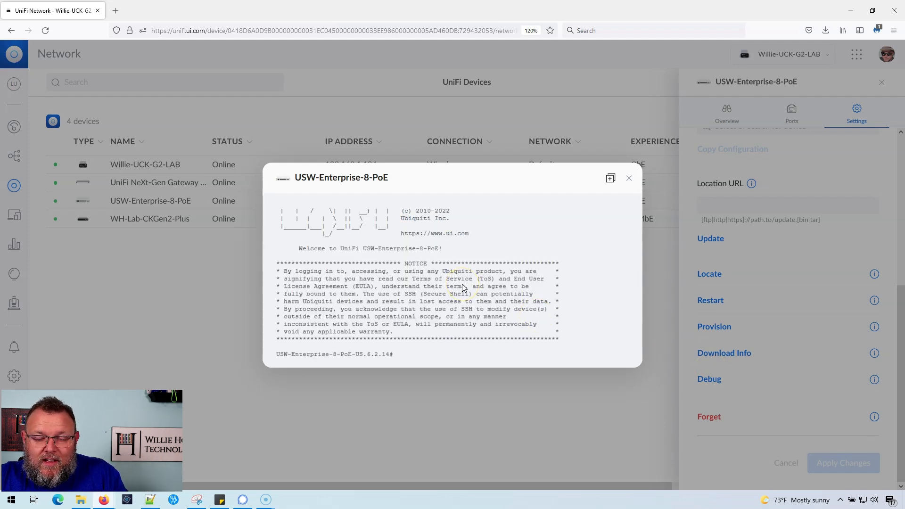